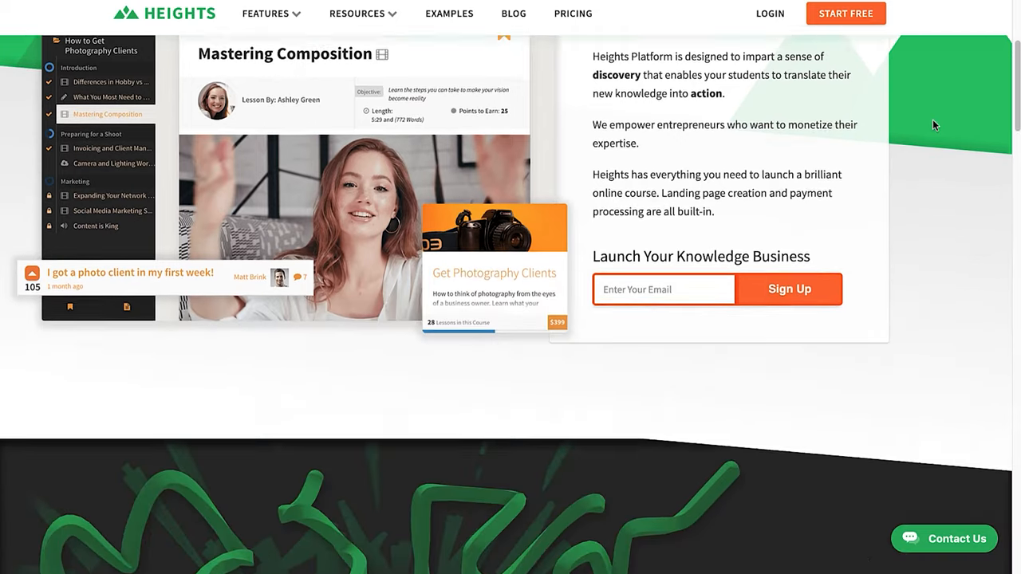
Step: Show the Camlink Scene with its Camlink 4k camera source selected
scroll("down", 3)
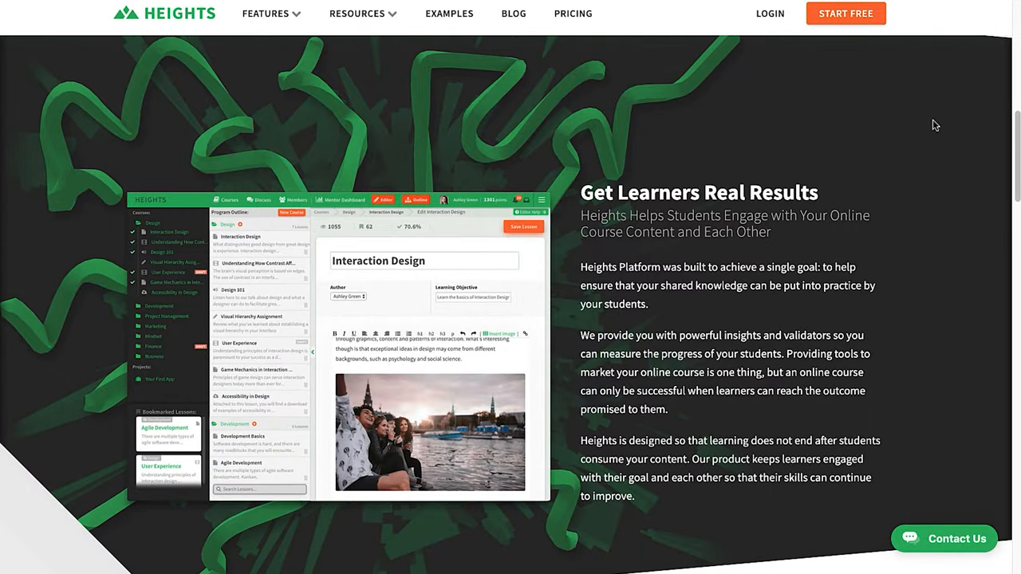
scroll("down", 3)
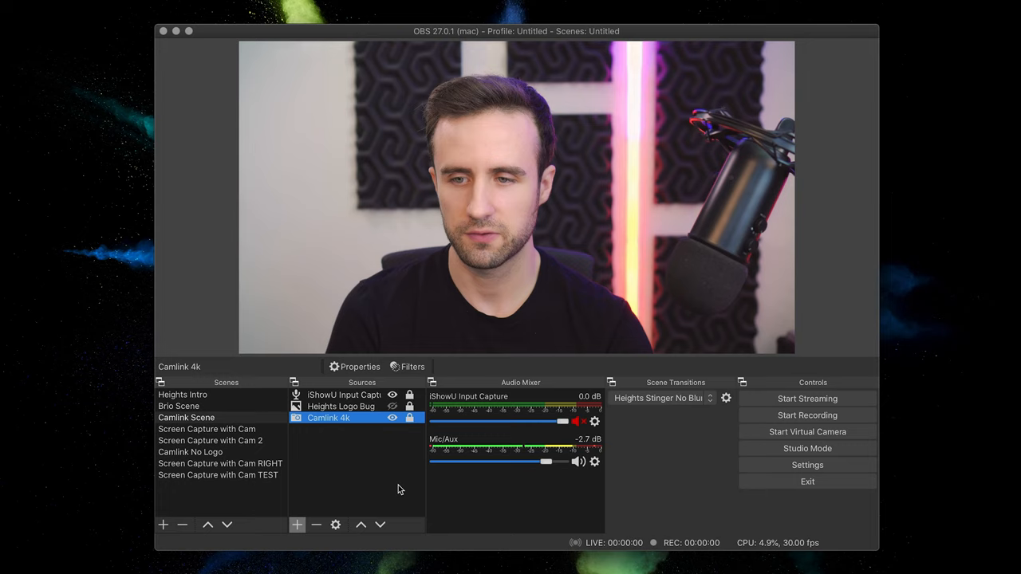
mouse_move(408, 482)
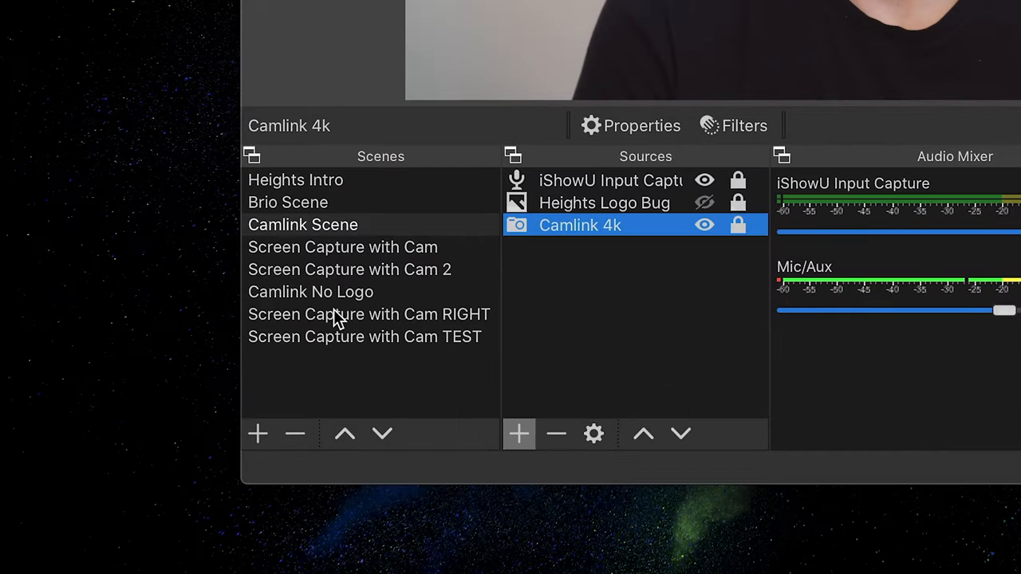
mouse_move(688, 297)
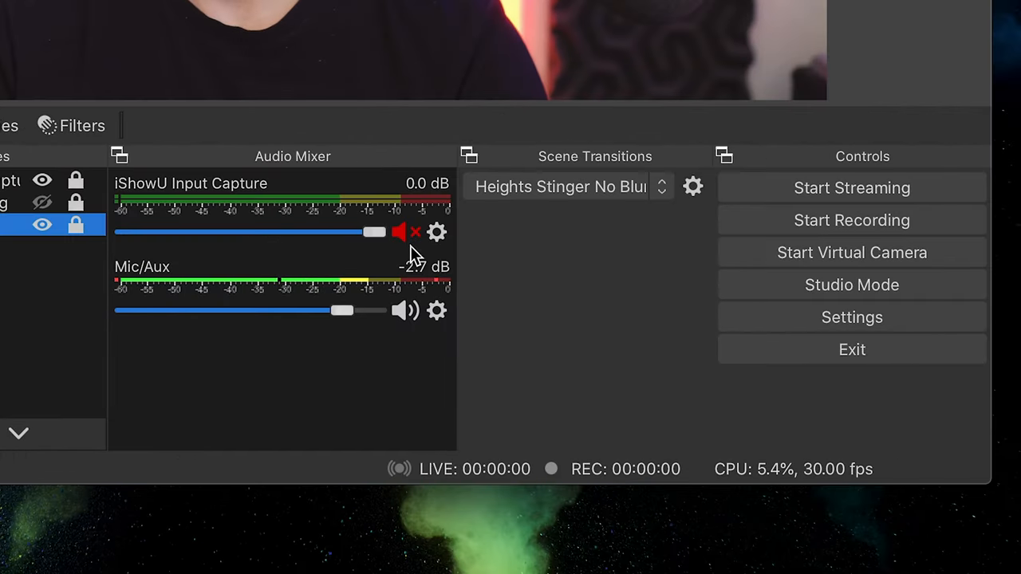
mouse_move(852, 349)
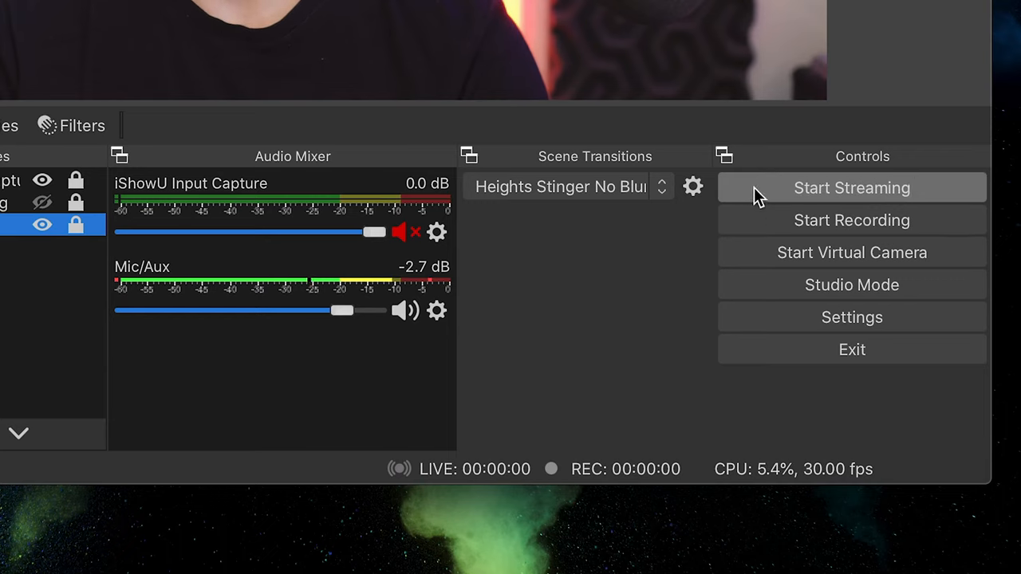
mouse_move(860, 197)
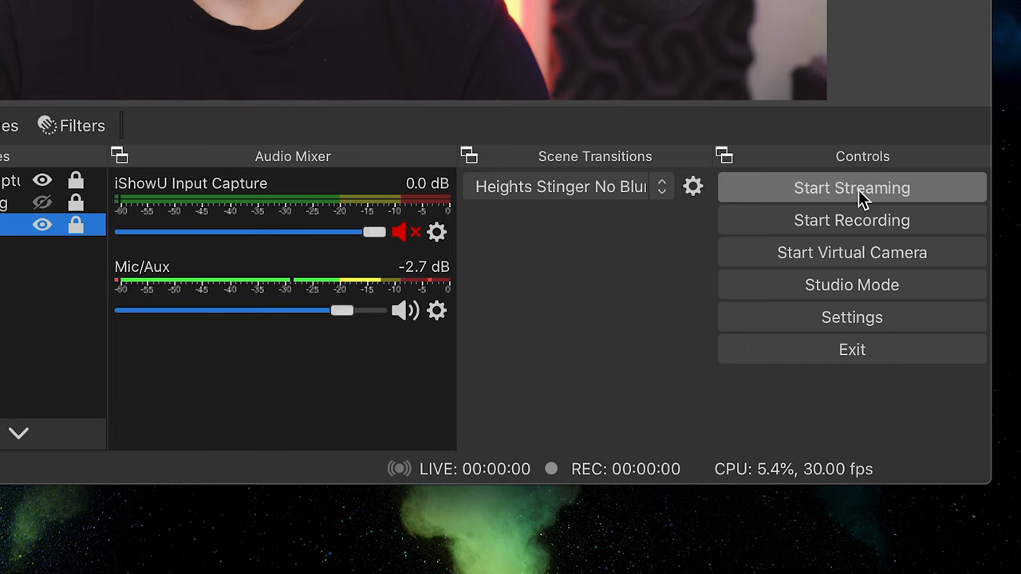
mouse_move(598, 263)
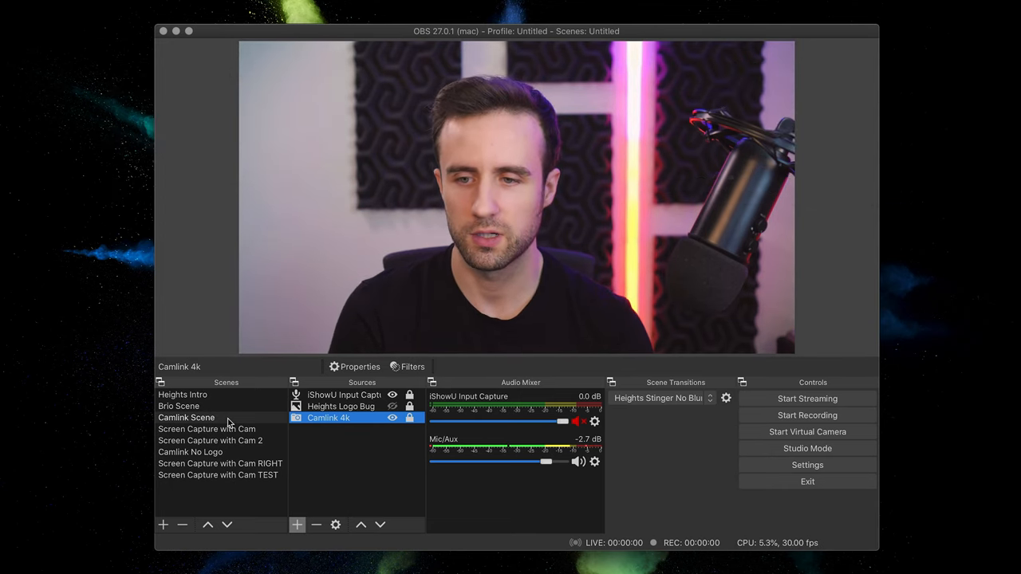
left_click(186, 417)
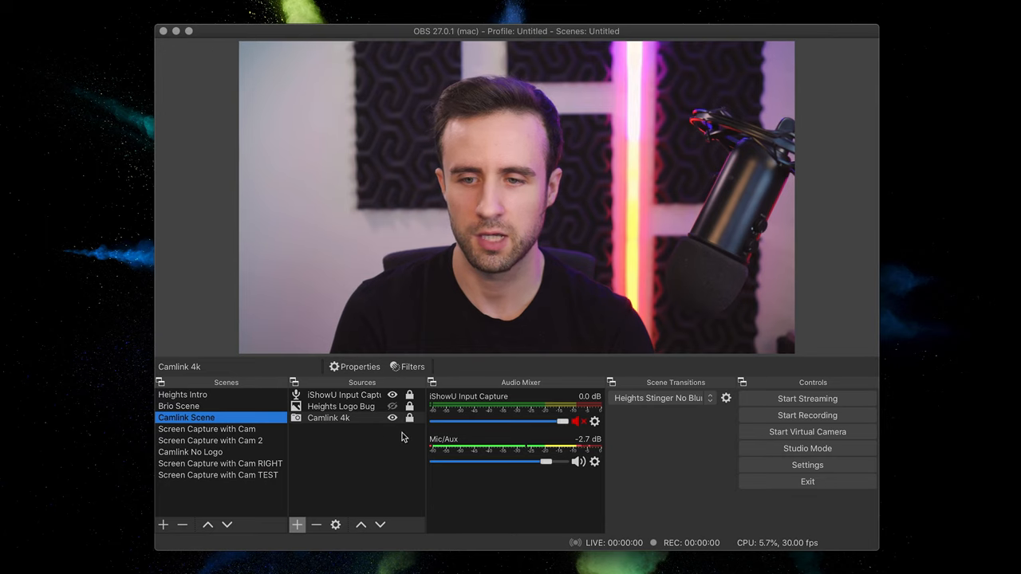
left_click(328, 418)
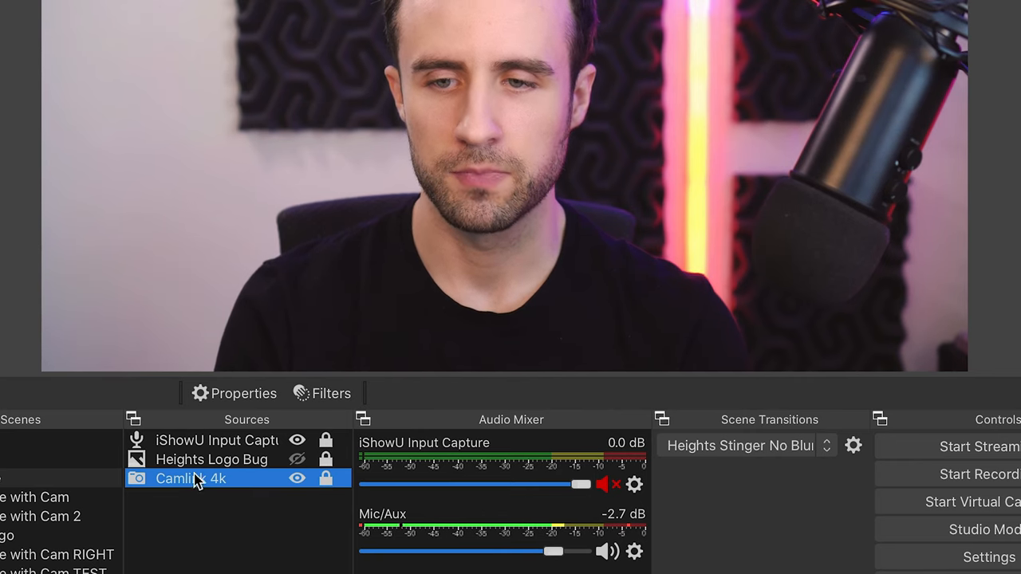
Step: Show and hide the Heights Logo Bug overlay, then view Screen Capture with Cam
left_click(211, 459)
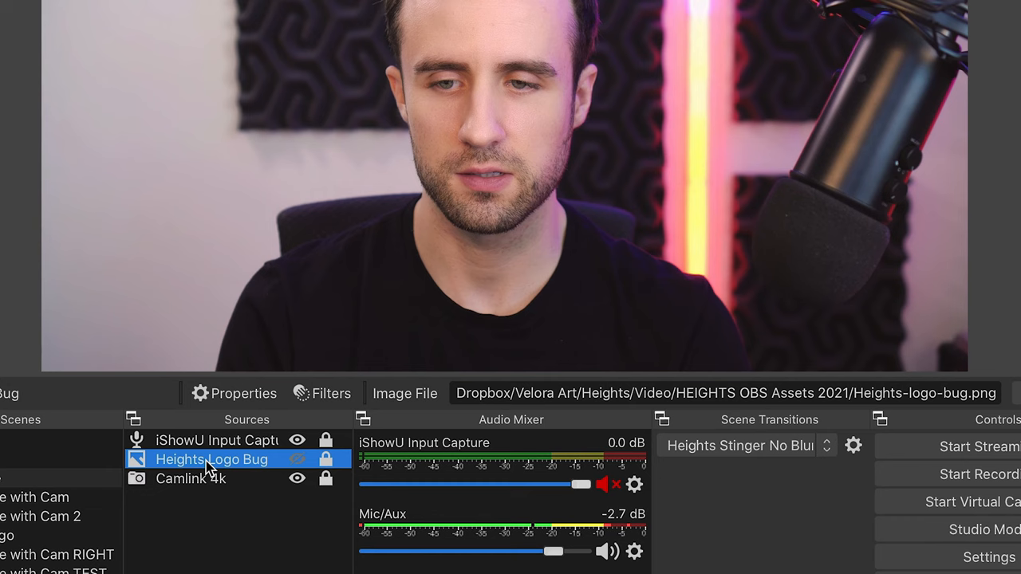
left_click(298, 459)
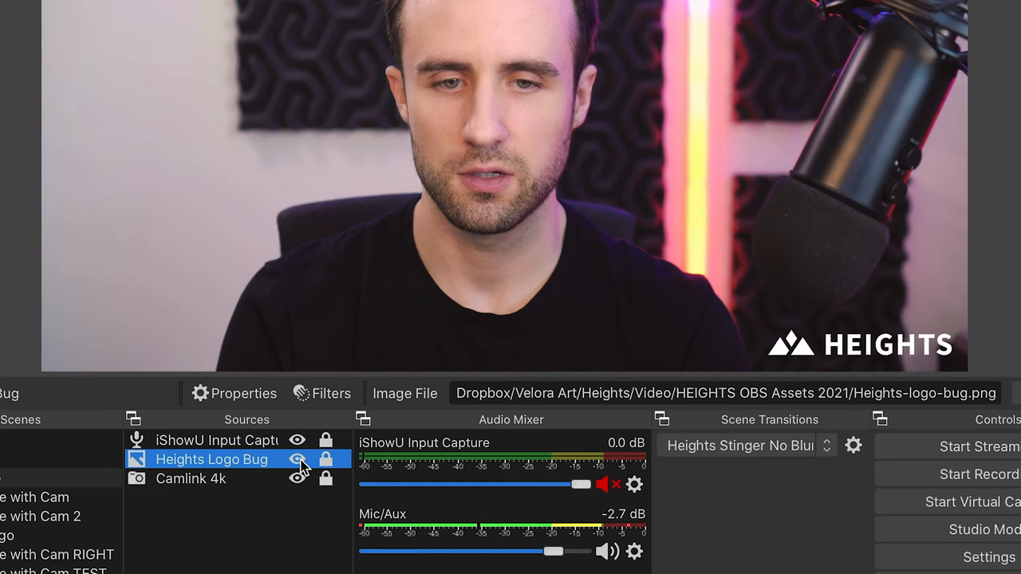
left_click(296, 461)
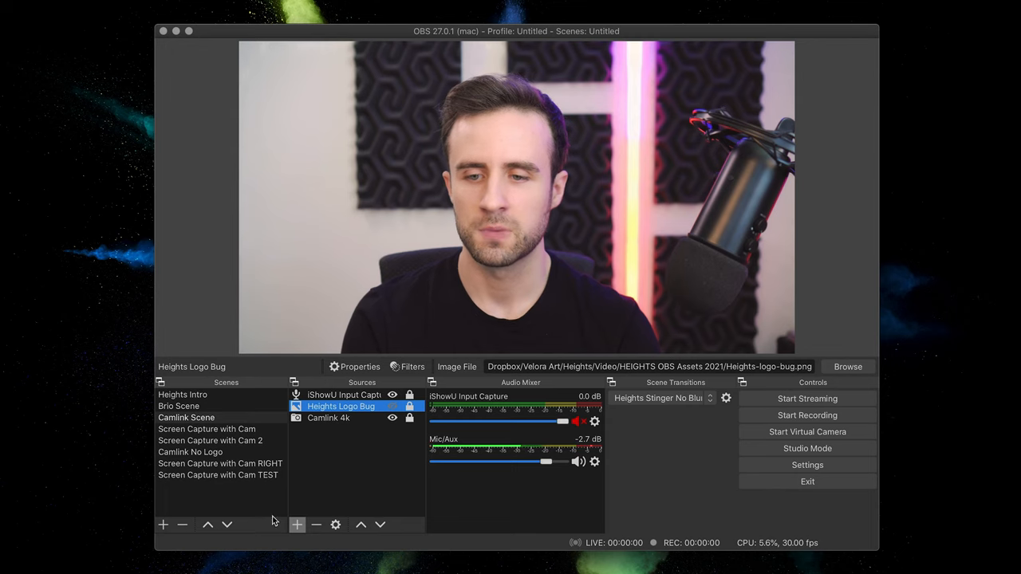
left_click(296, 525)
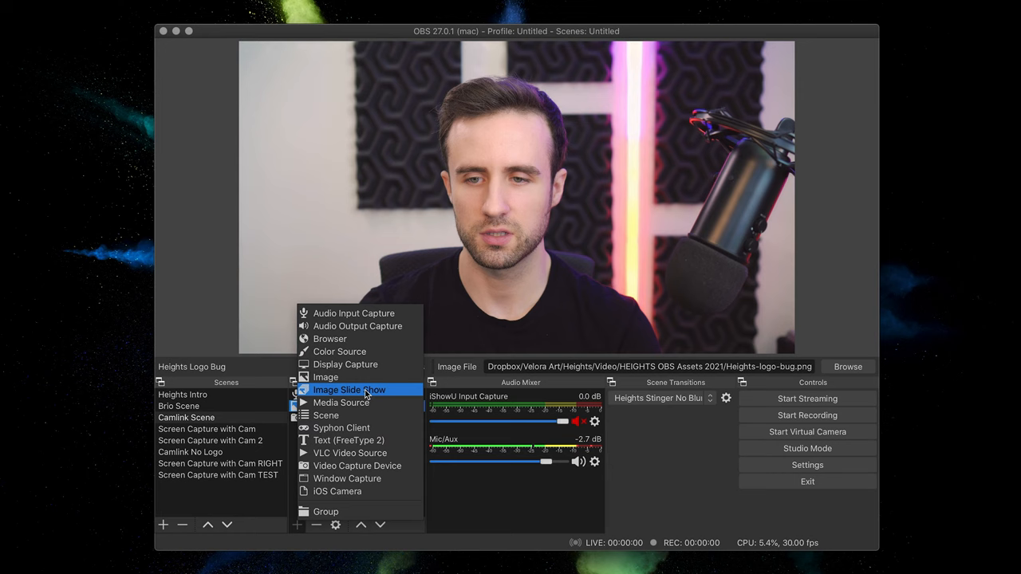
mouse_move(356, 466)
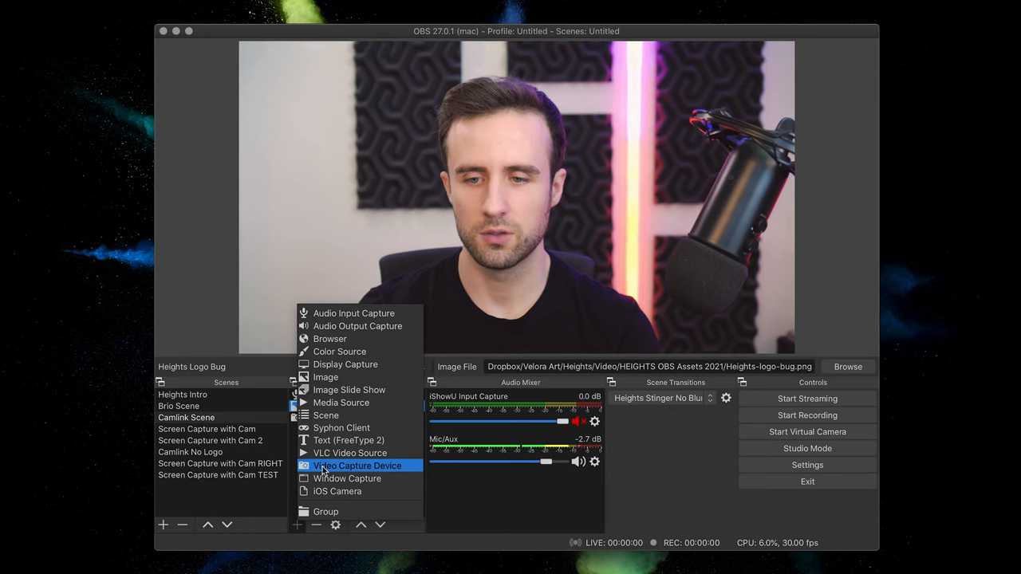
mouse_move(347, 473)
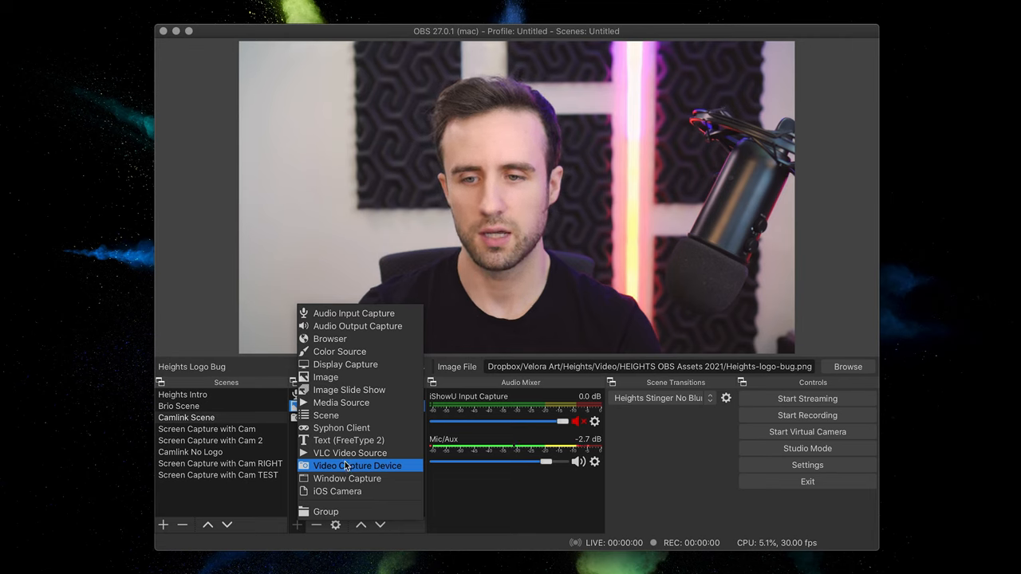
mouse_move(345, 365)
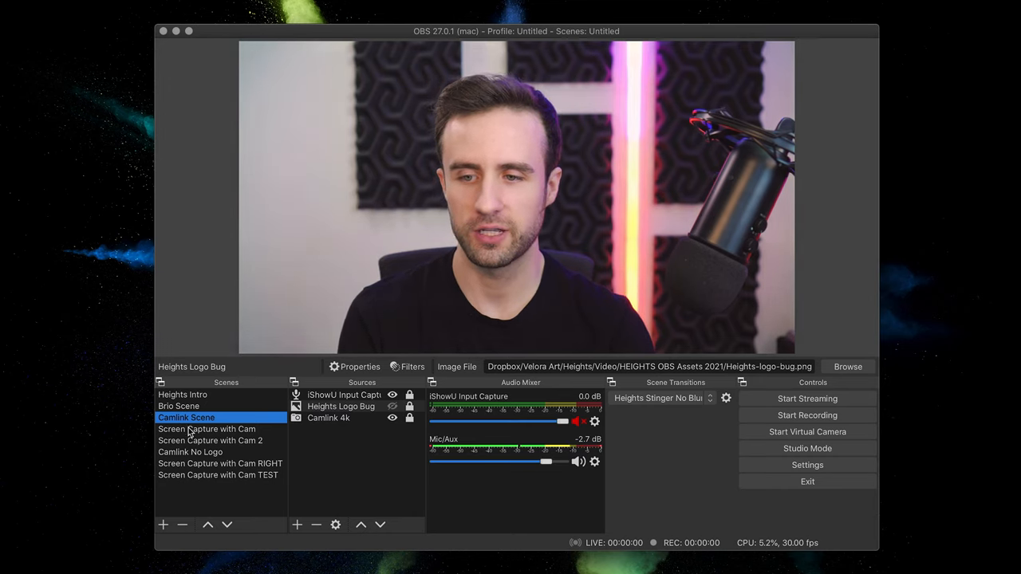
left_click(208, 429)
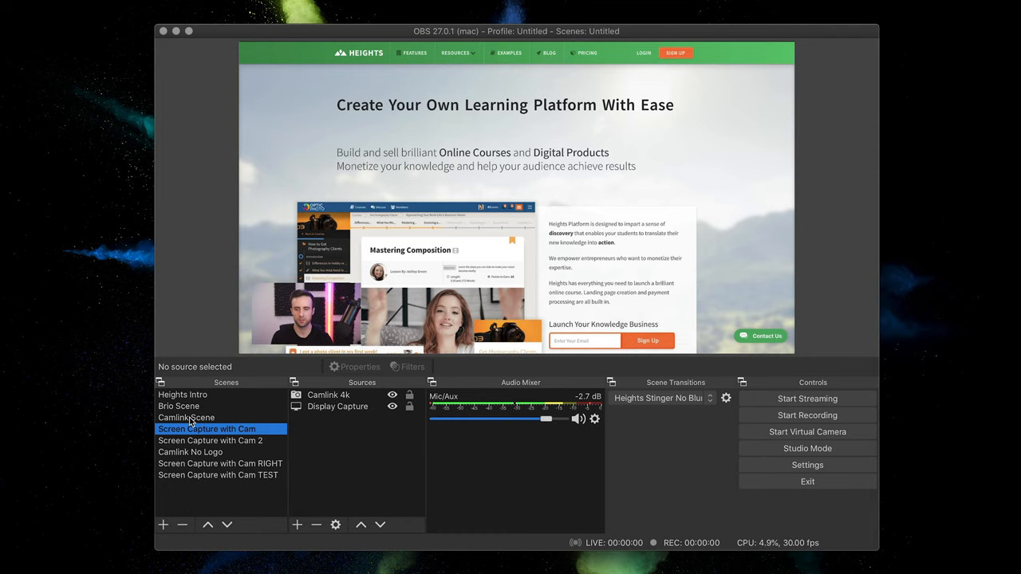
mouse_move(370, 429)
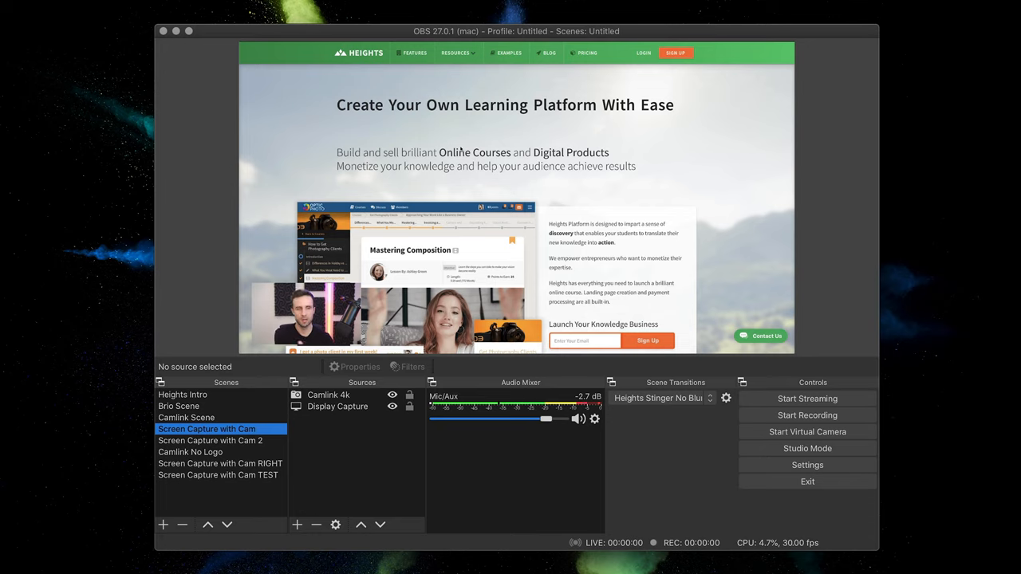
mouse_move(903, 252)
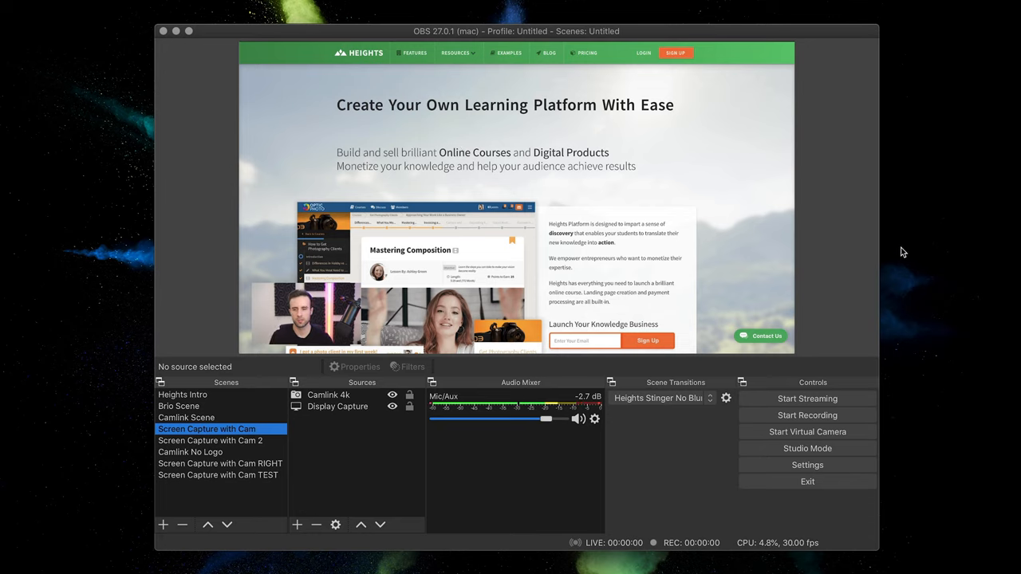
mouse_move(412, 176)
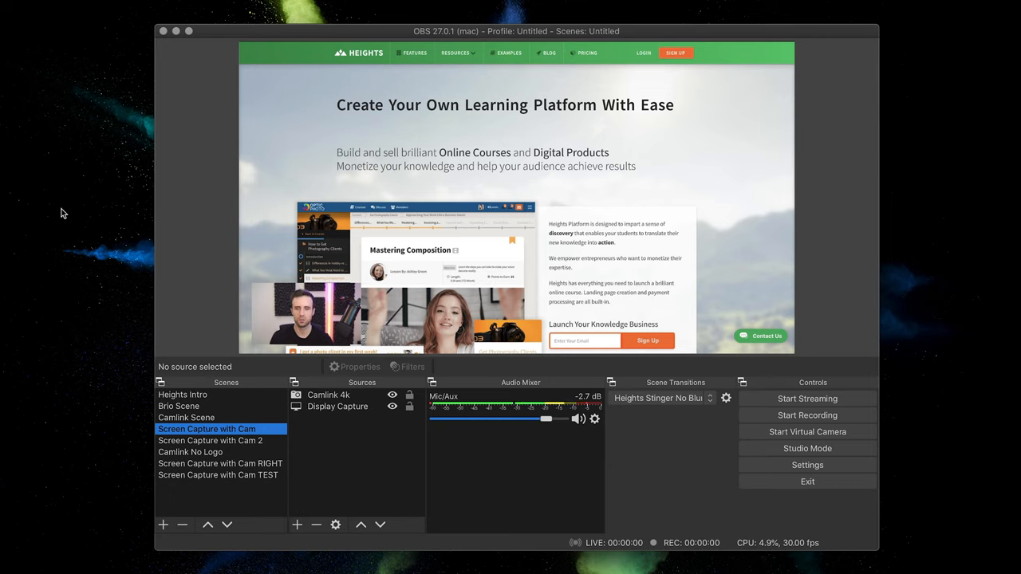
mouse_move(192, 264)
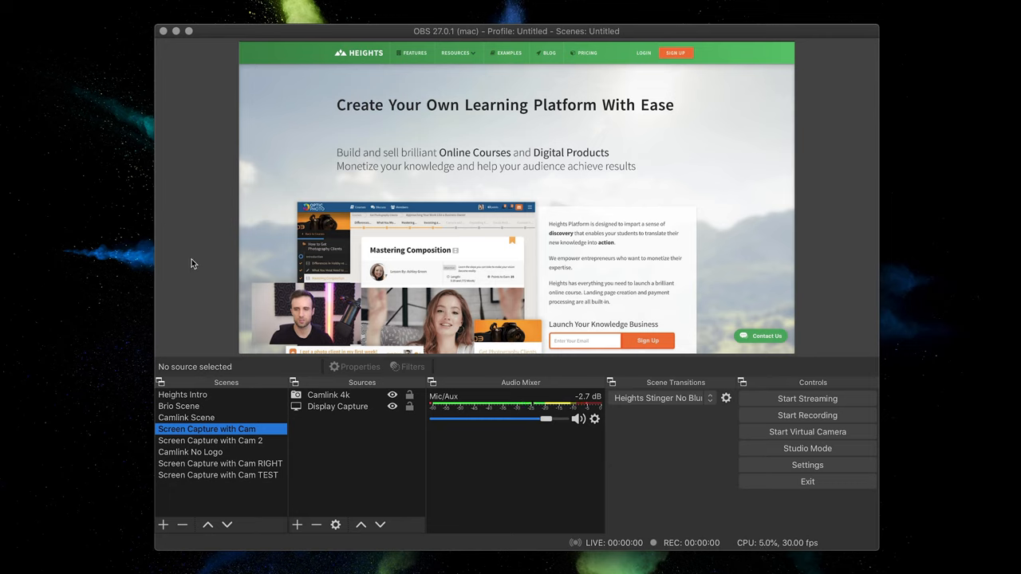
mouse_move(792, 173)
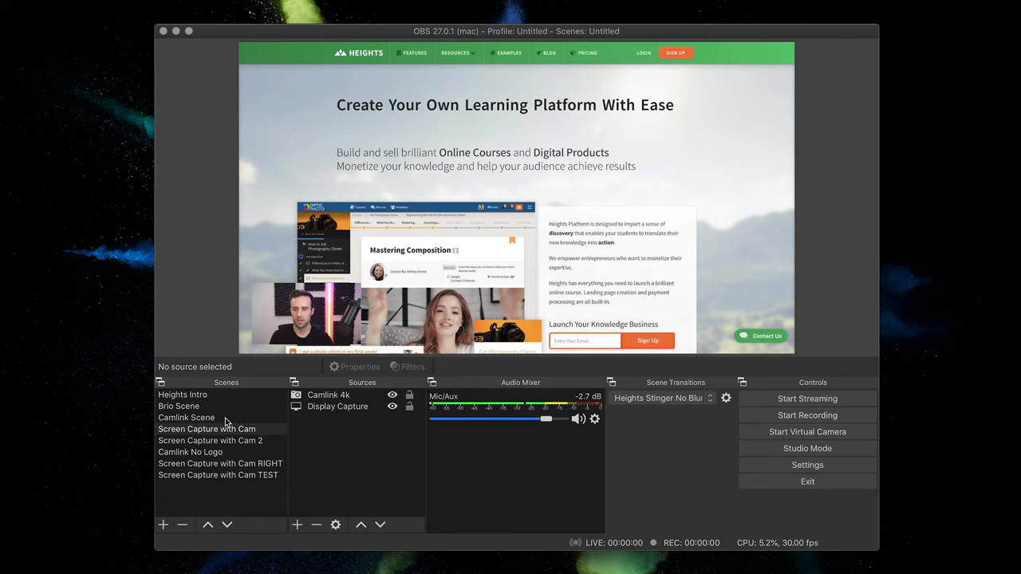
Step: Preview Camlink, Screen Capture with Cam, Heights Intro and Brio scenes, returning to Camlink
left_click(186, 417)
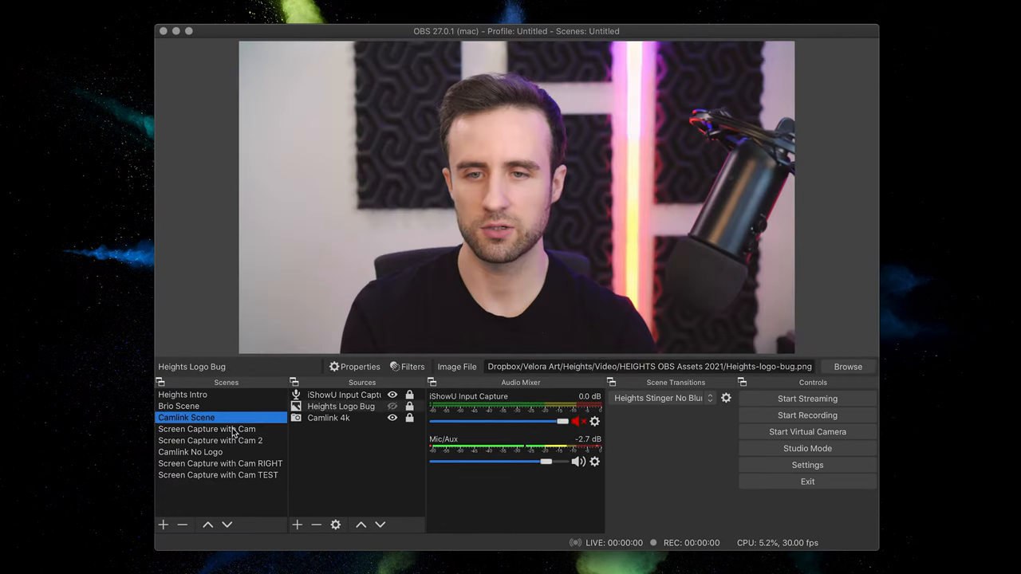
left_click(206, 429)
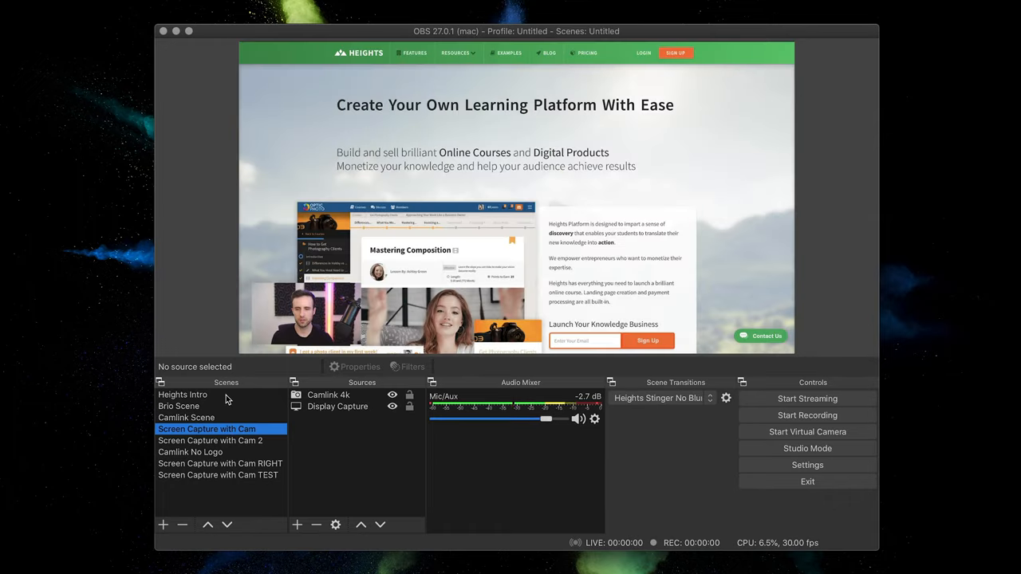
left_click(182, 395)
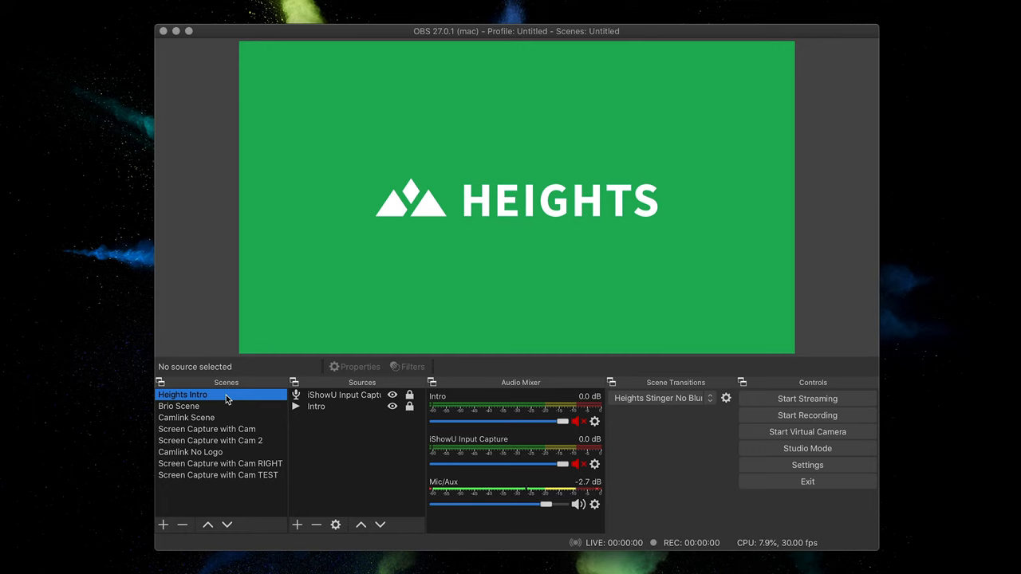
mouse_move(243, 432)
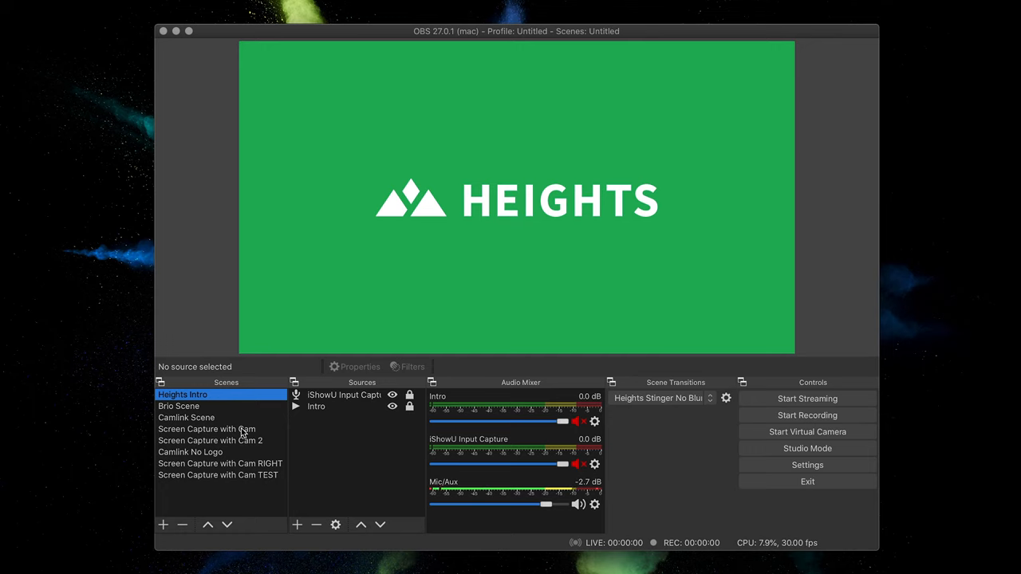
left_click(186, 418)
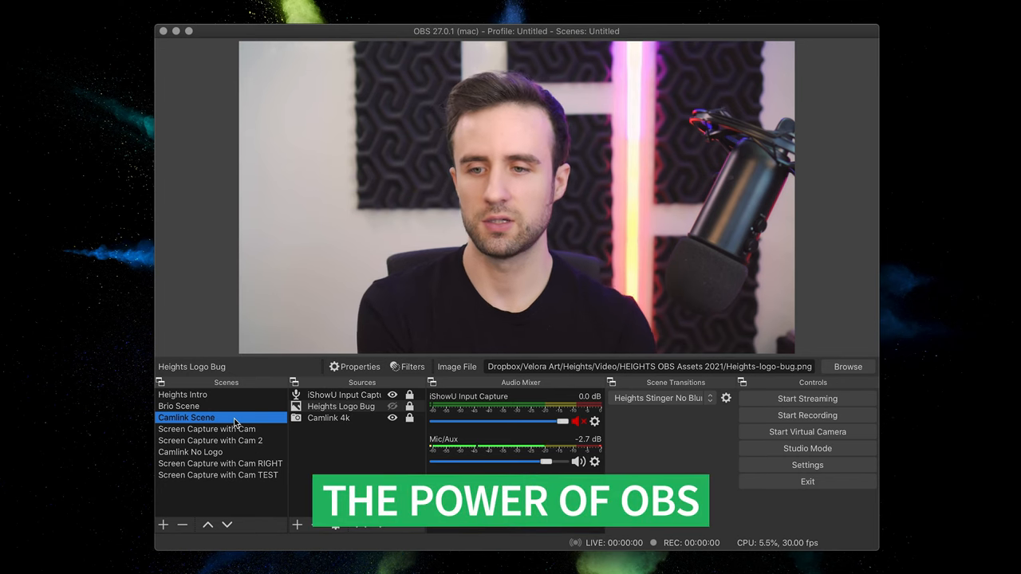
left_click(179, 406)
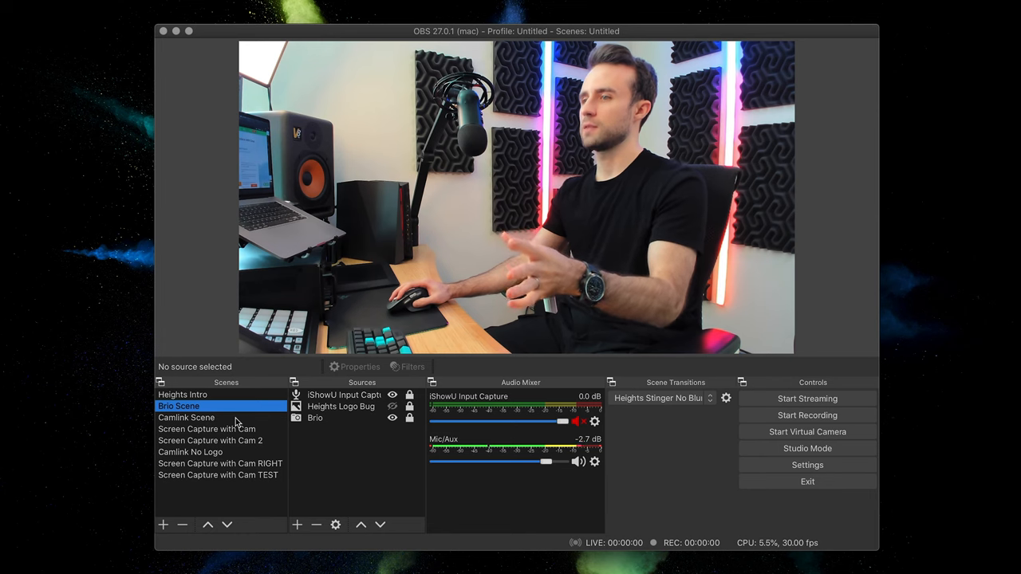
left_click(186, 417)
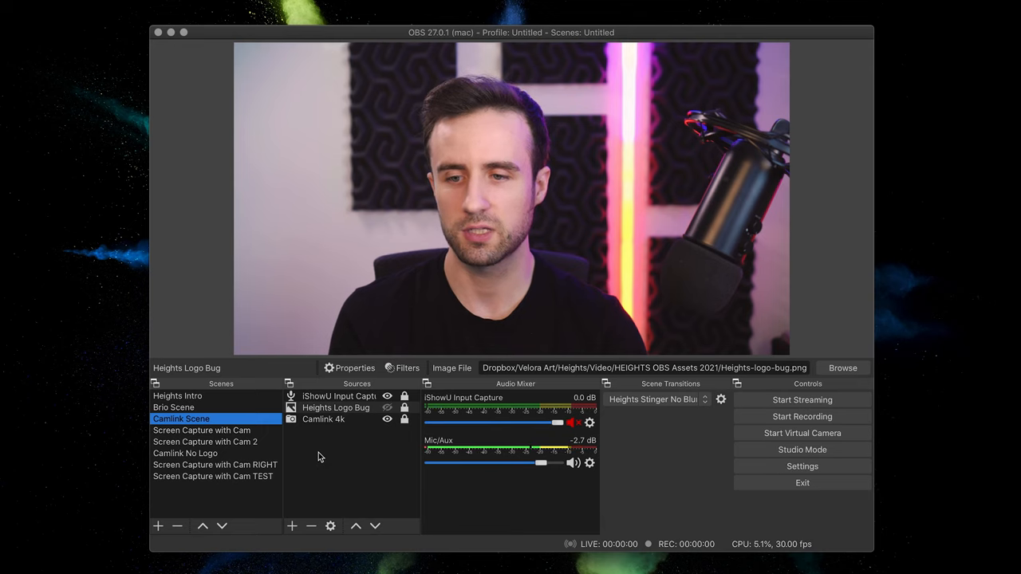
mouse_move(330, 449)
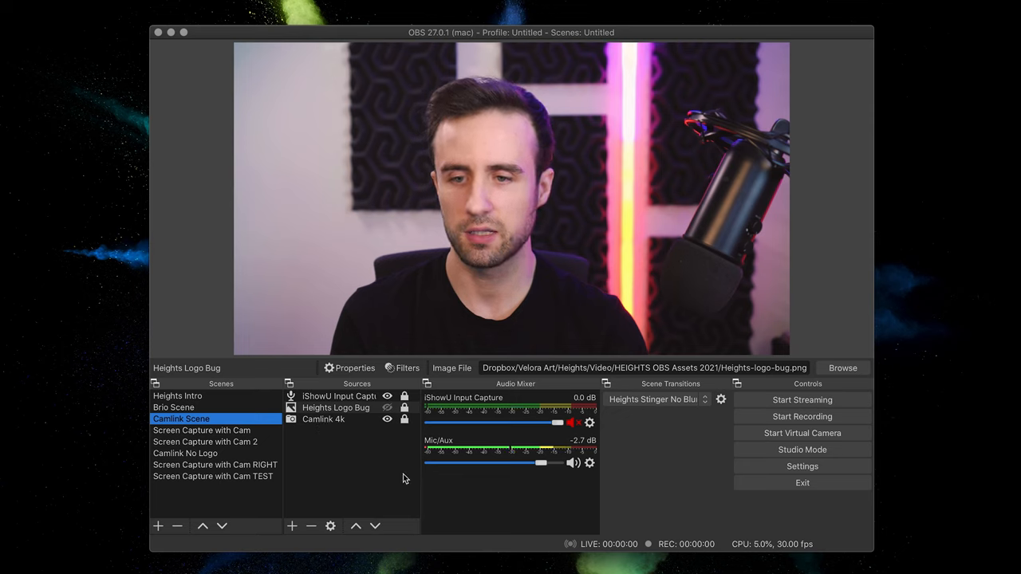
Step: Enable the Camlink 4k camera's Apply LUT DAY filter and close its Filters window
left_click(323, 419)
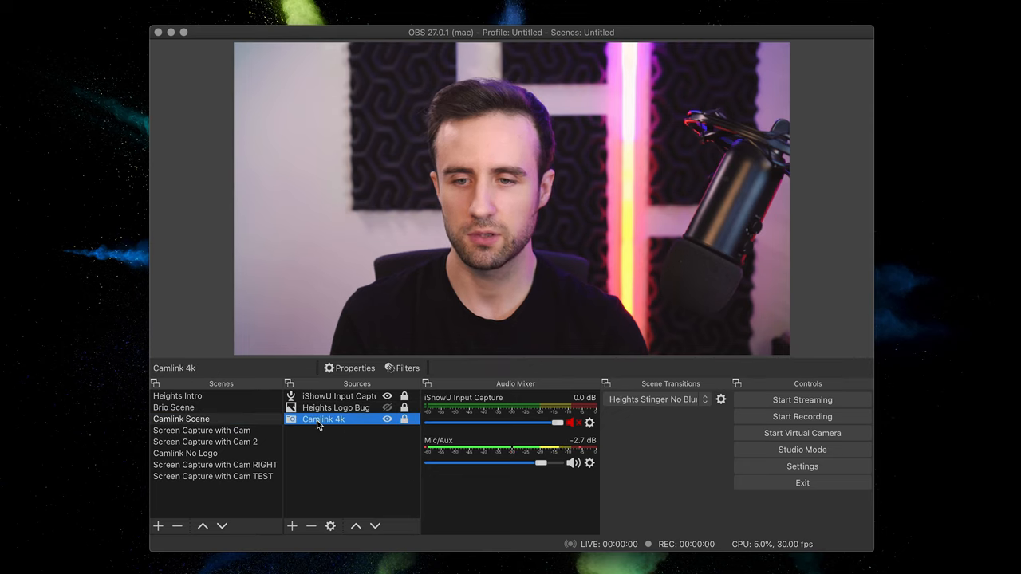
right_click(323, 419)
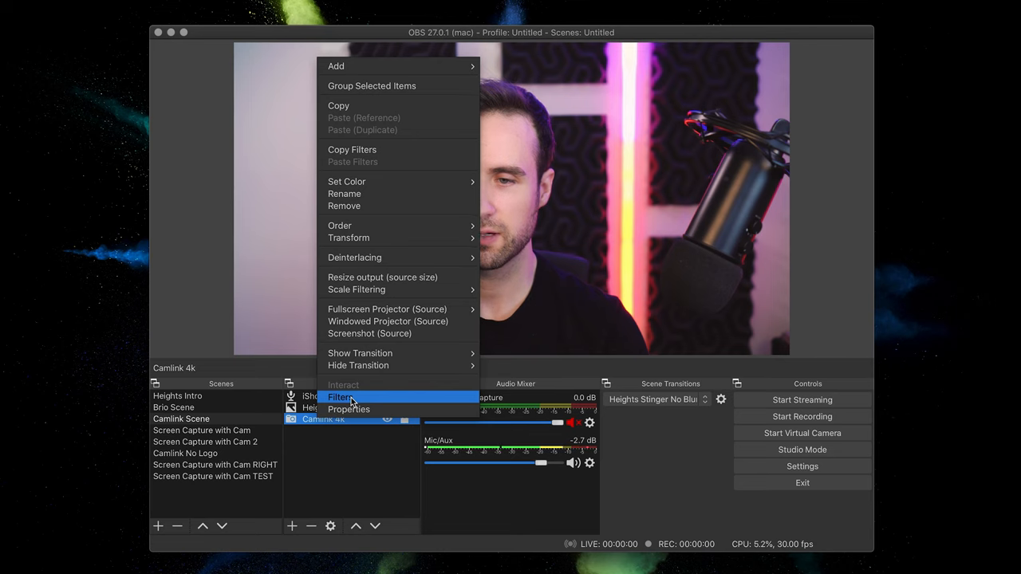
left_click(341, 397)
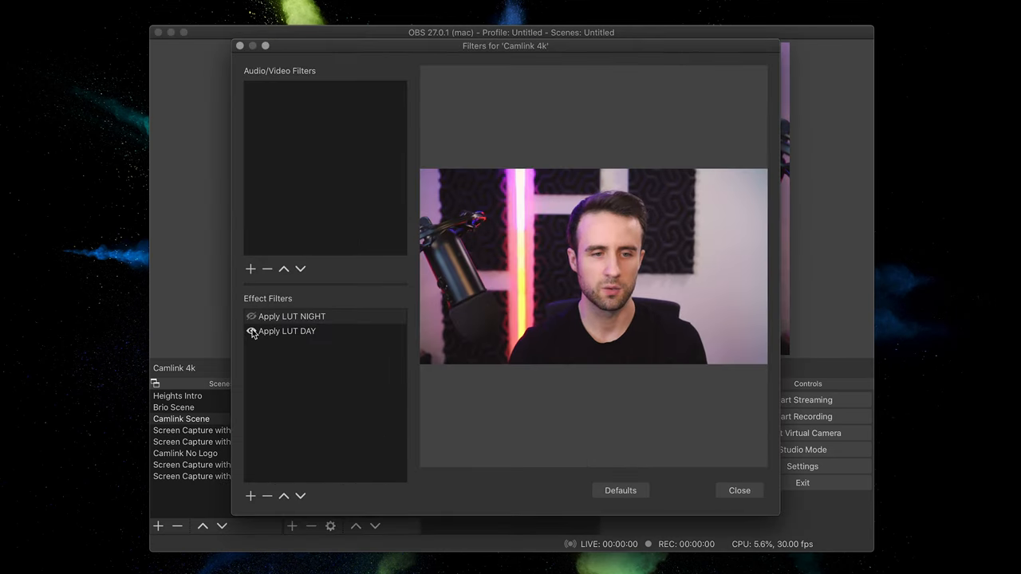
left_click(292, 316)
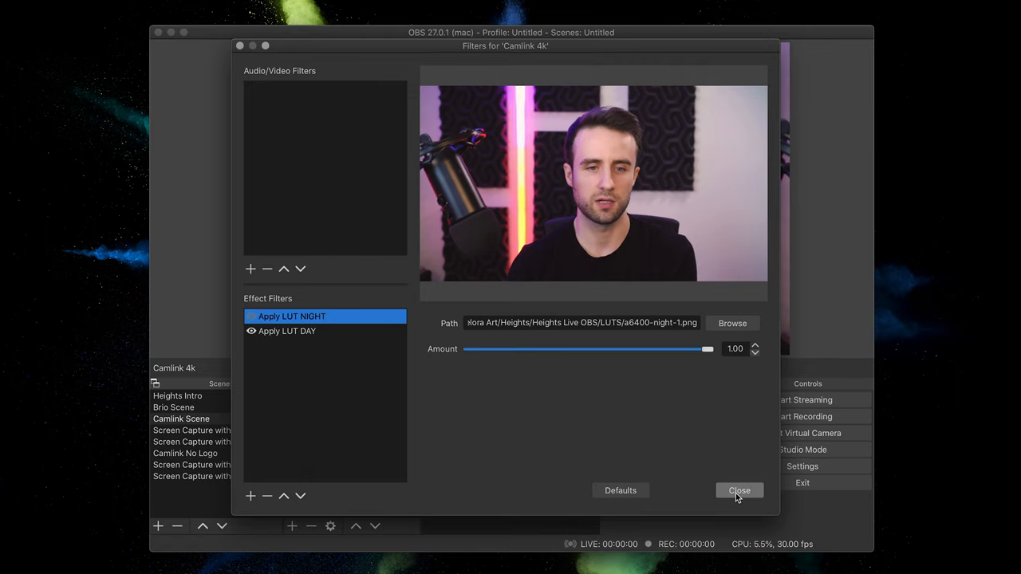
left_click(738, 489)
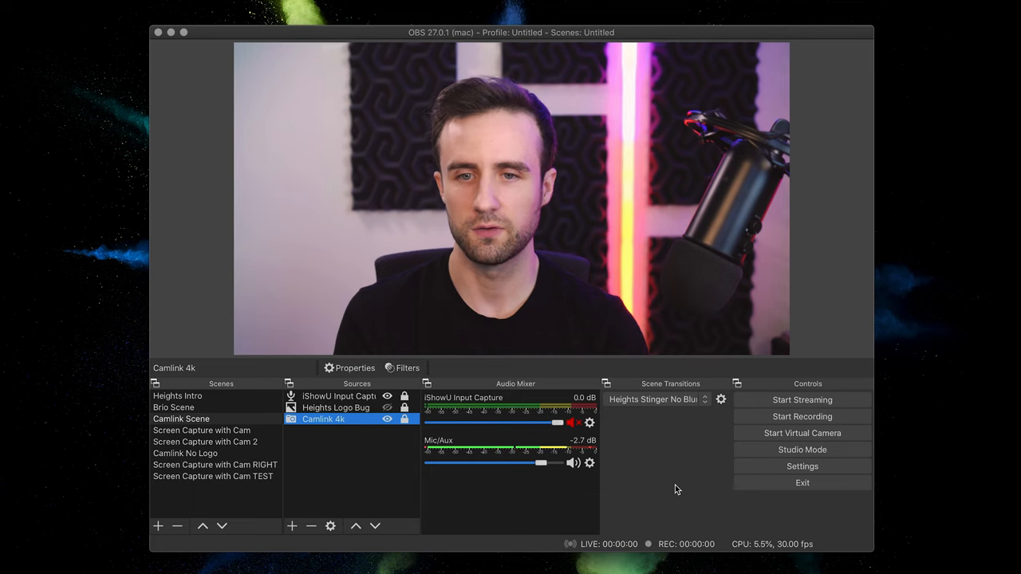